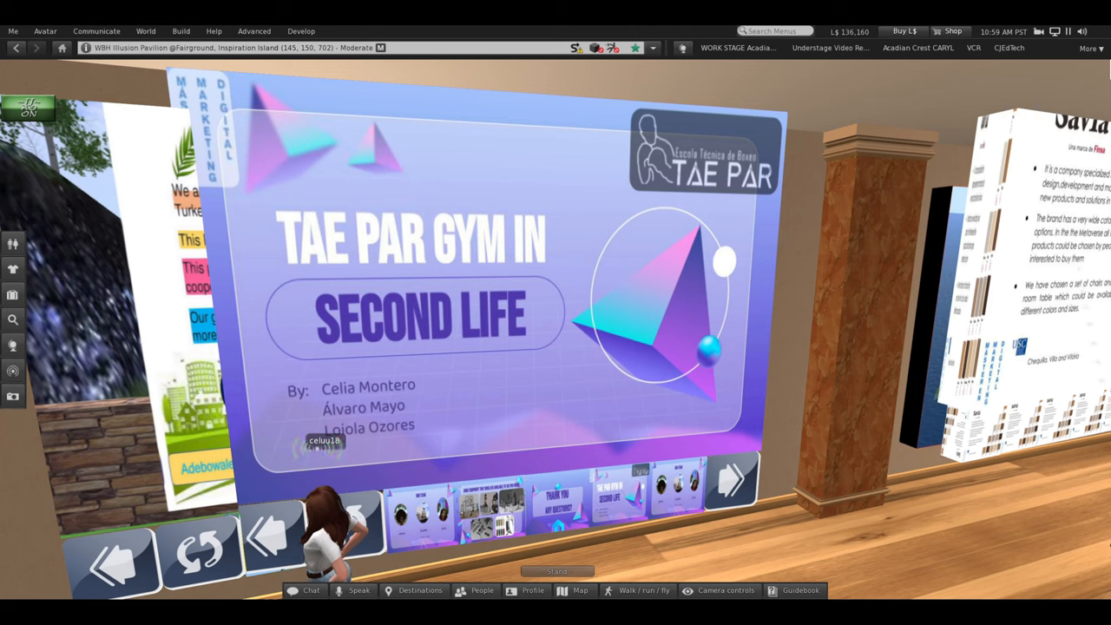
Advance the in-world presentation board from the TAE PAR Gym title slide to 'Our Team'
click(732, 480)
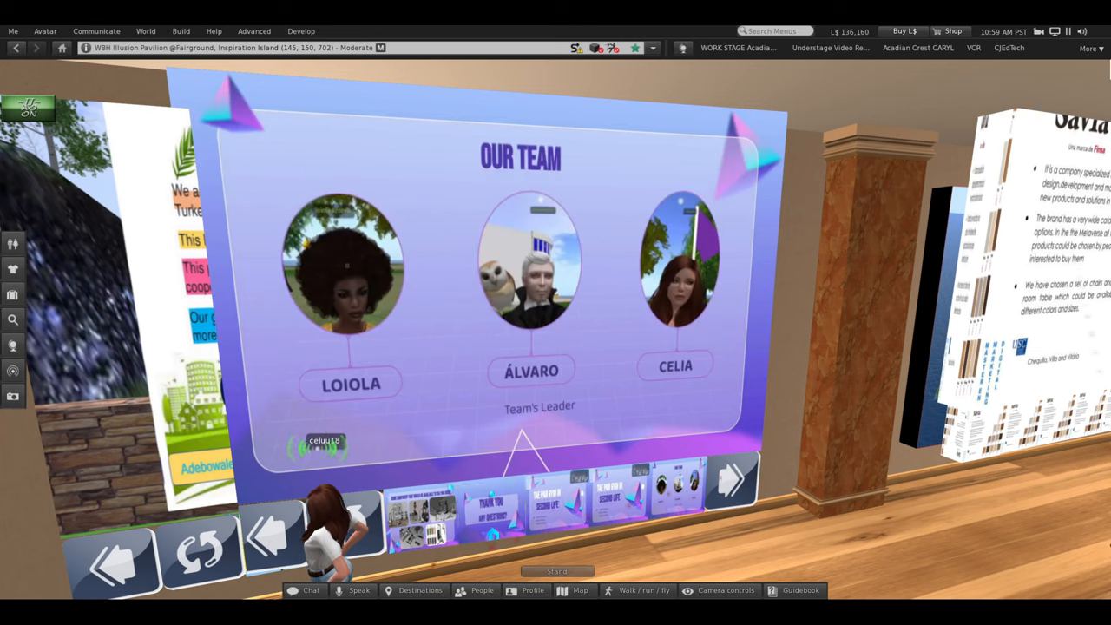